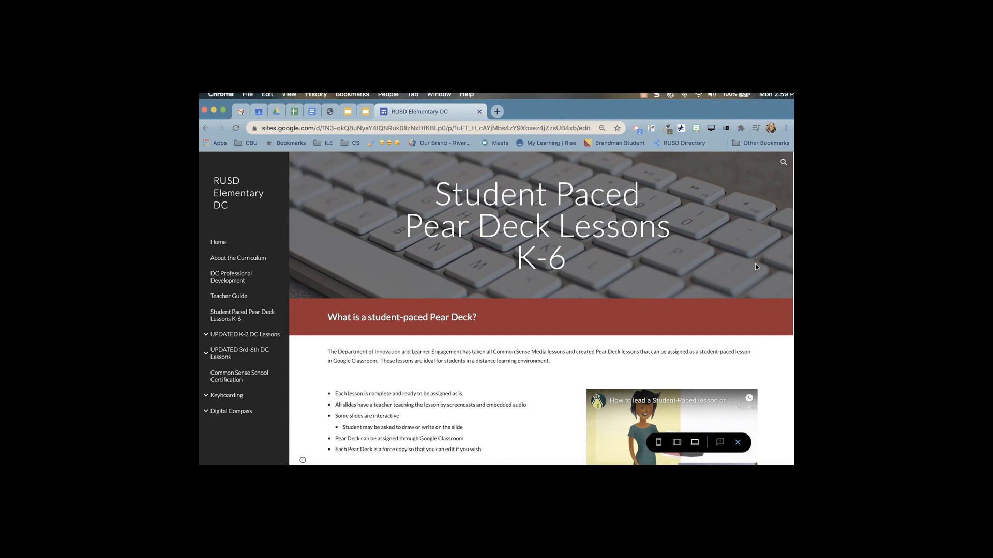
- Go to the student-paced Pear Deck lessons and open Kindergarten 'Lesson 1: Media Balance is Important'
scroll(down, 3)
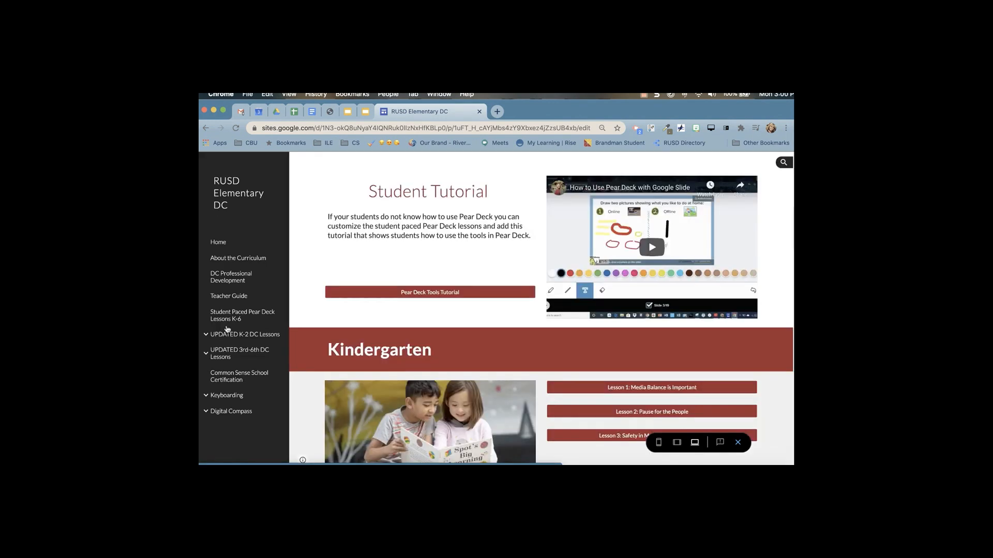
click(242, 315)
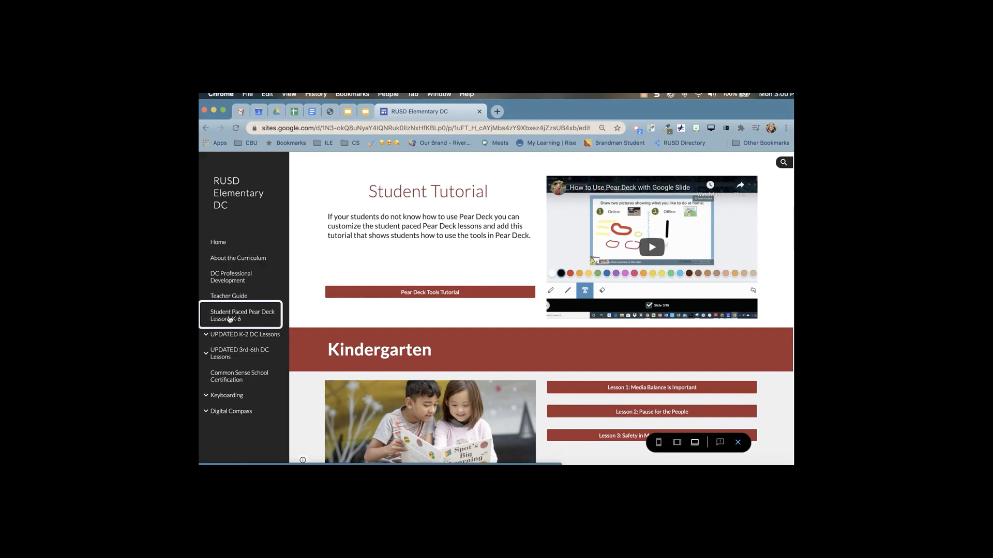
scroll(down, 3)
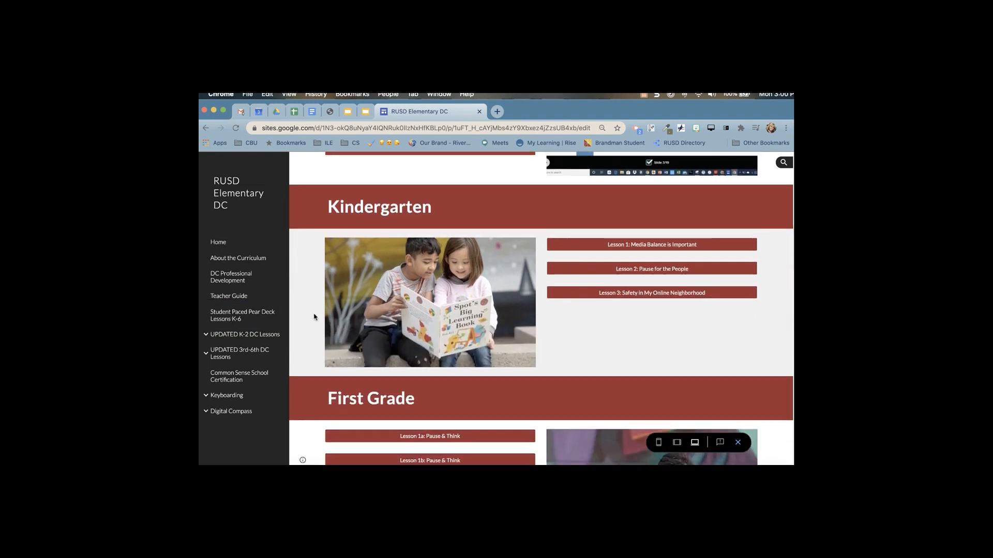
scroll(down, 3)
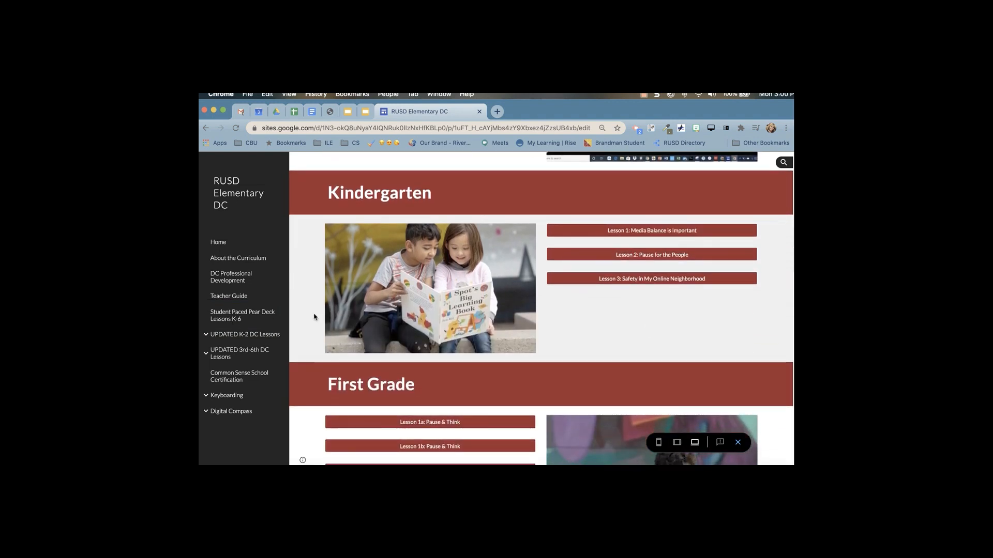
click(652, 231)
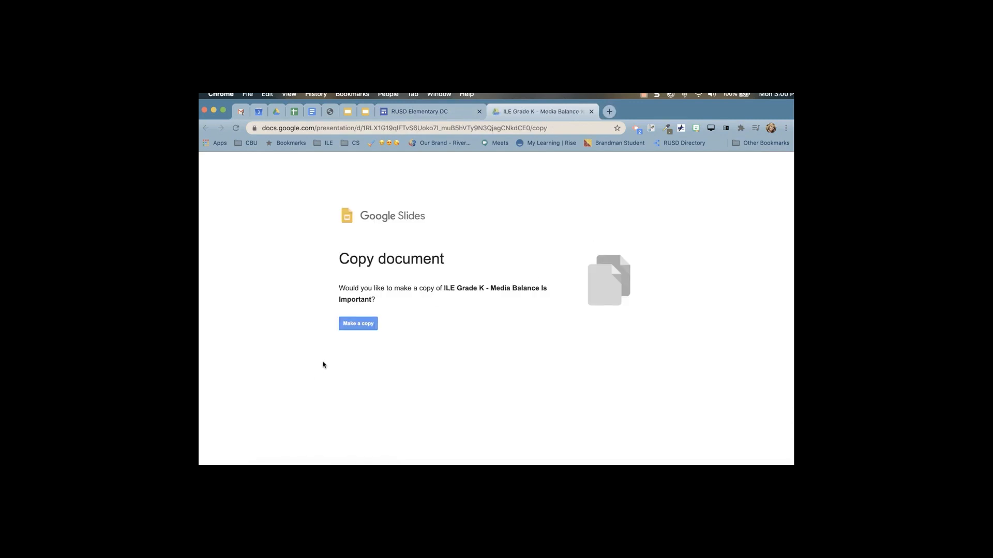
- Copy the deck, rename it 'Hart Grade K - Media Balance Is Important', and list installed add-ons
click(358, 324)
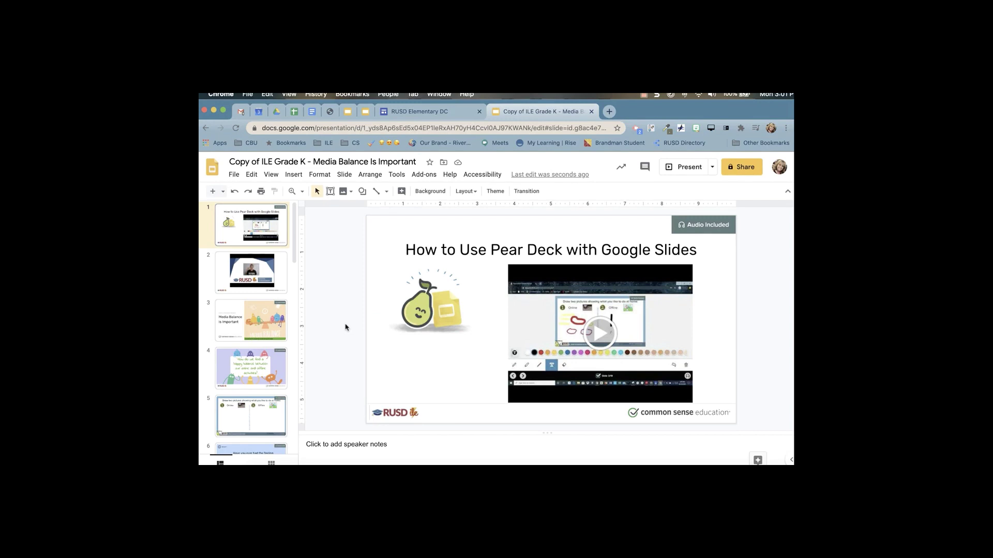
click(323, 161)
text(Hart)
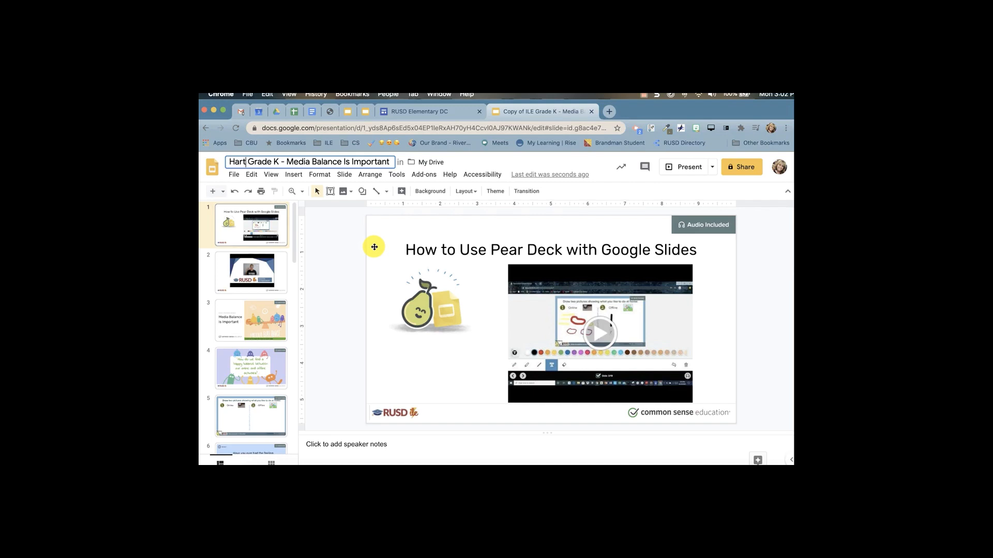
mouse_move(417, 181)
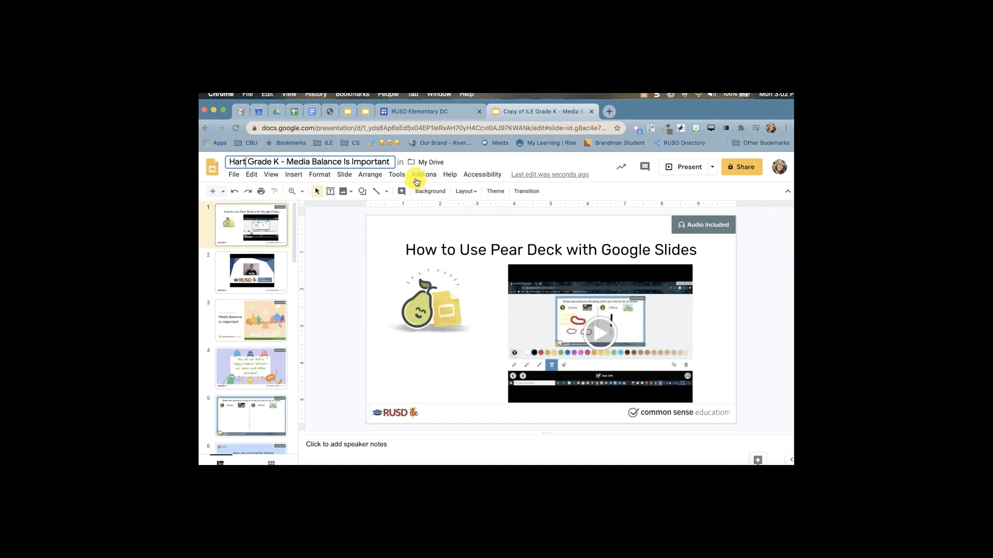
click(424, 174)
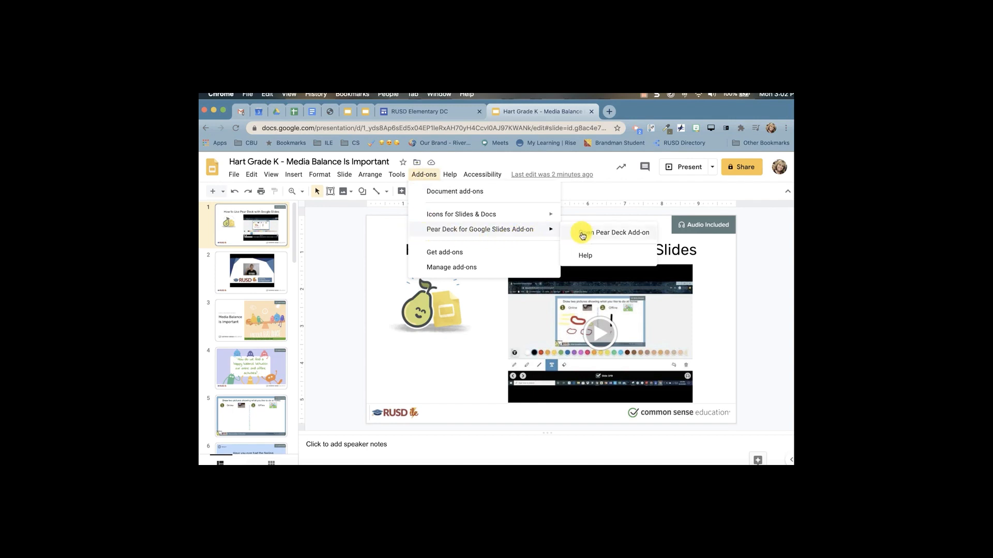
- Launch the Pear Deck sidebar and start the lesson as a Student-Paced Activity
click(613, 232)
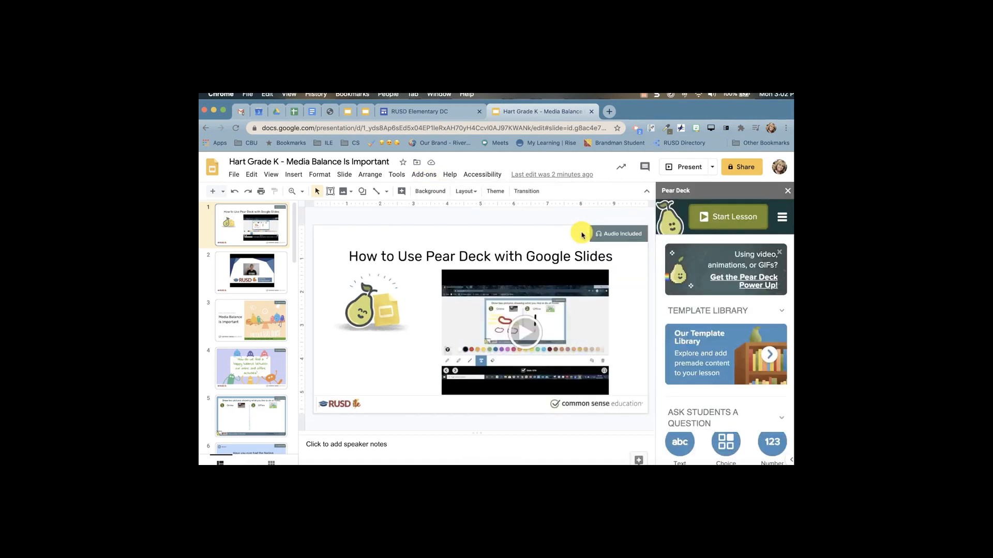
click(727, 216)
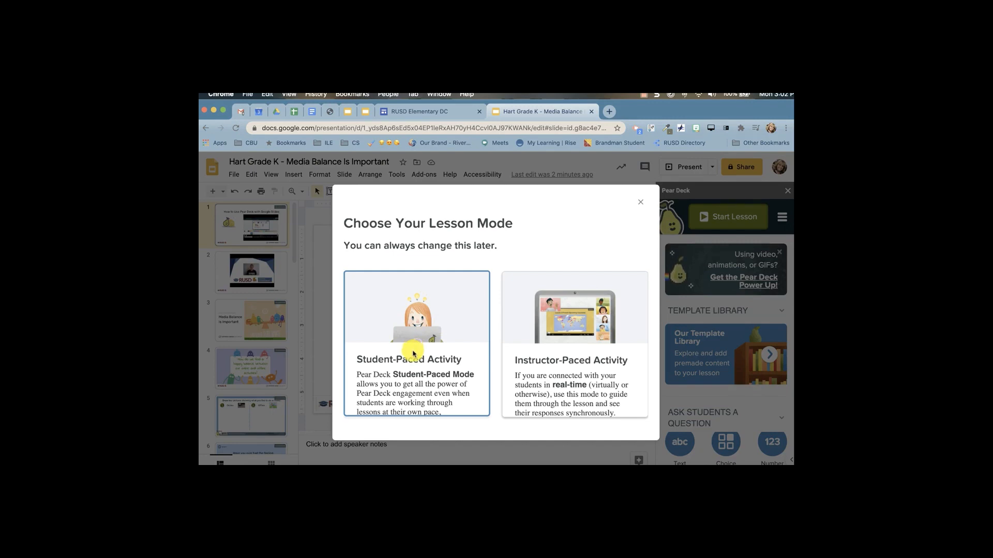
click(415, 347)
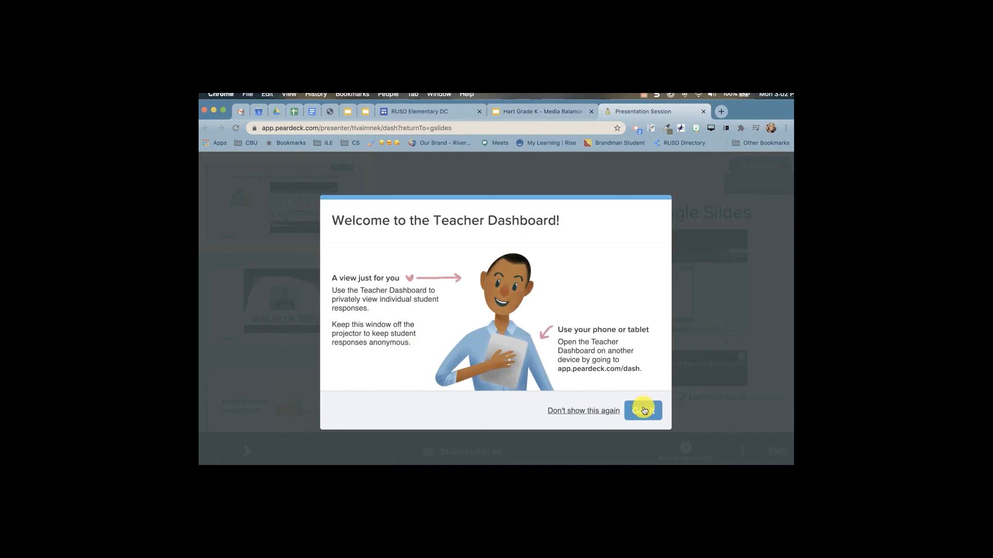
- Dismiss the Teacher Dashboard welcome and open the session's student link
click(643, 410)
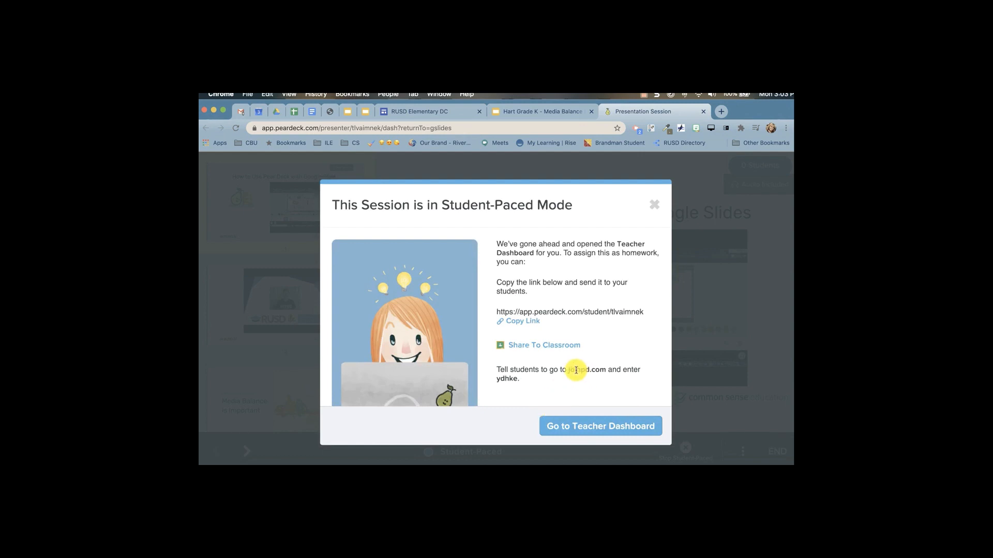
mouse_move(499, 386)
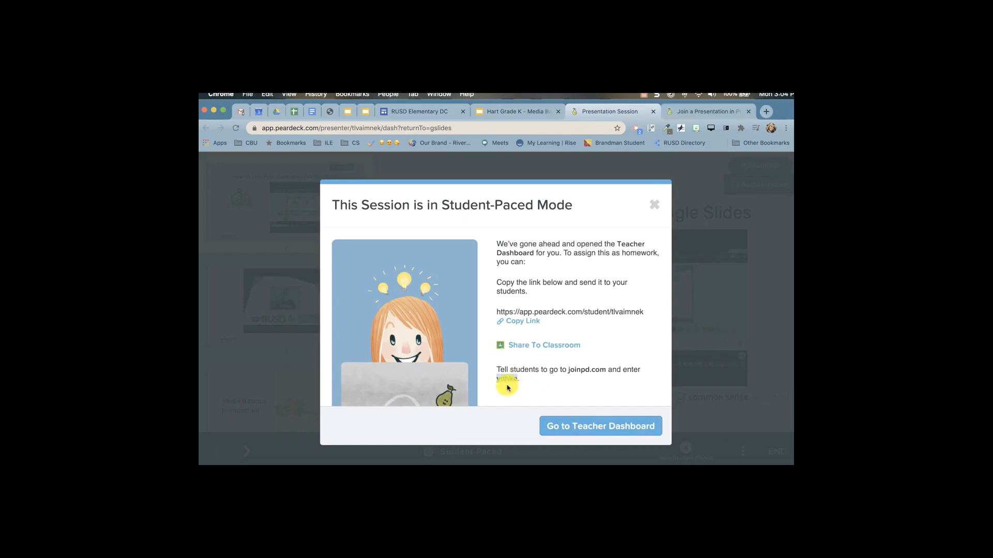
click(709, 112)
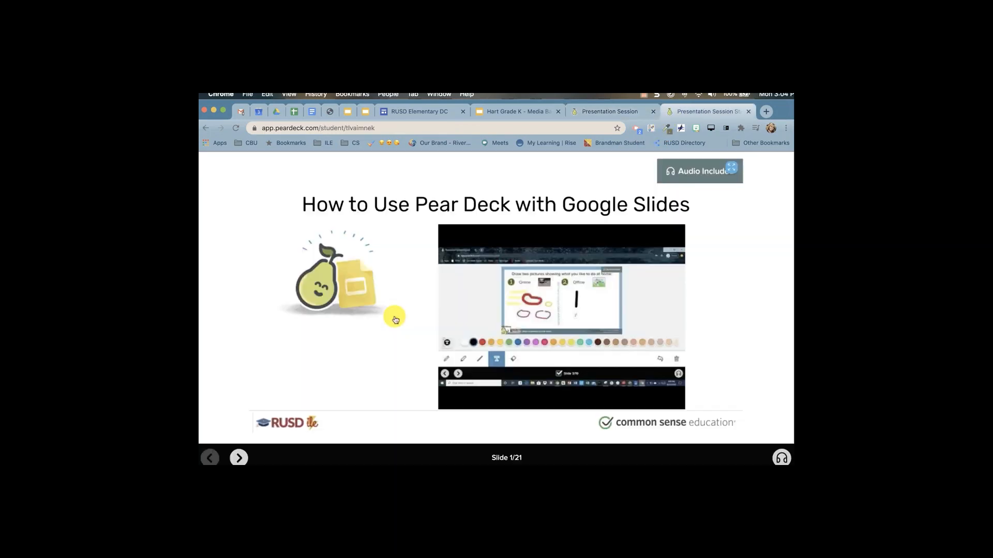
mouse_move(391, 321)
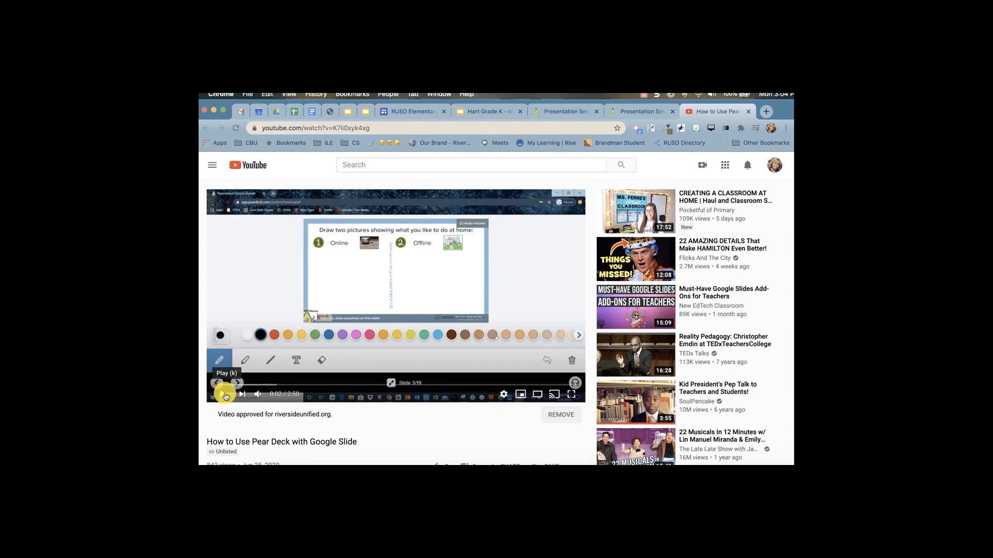
- Play the Pear Deck tutorial video on YouTube
click(632, 111)
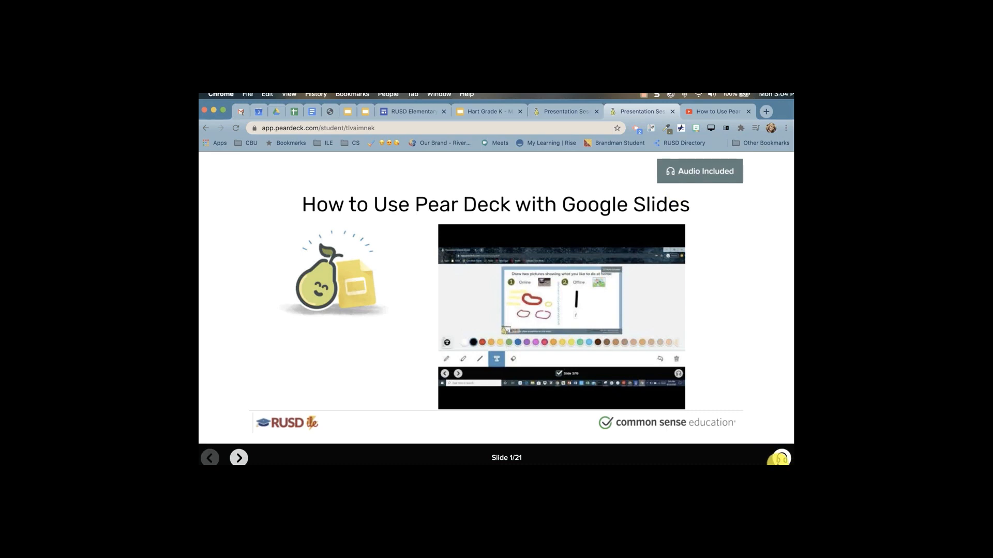
- Play slide 1's audio narration and advance the student view to slide 3 of 21
click(781, 458)
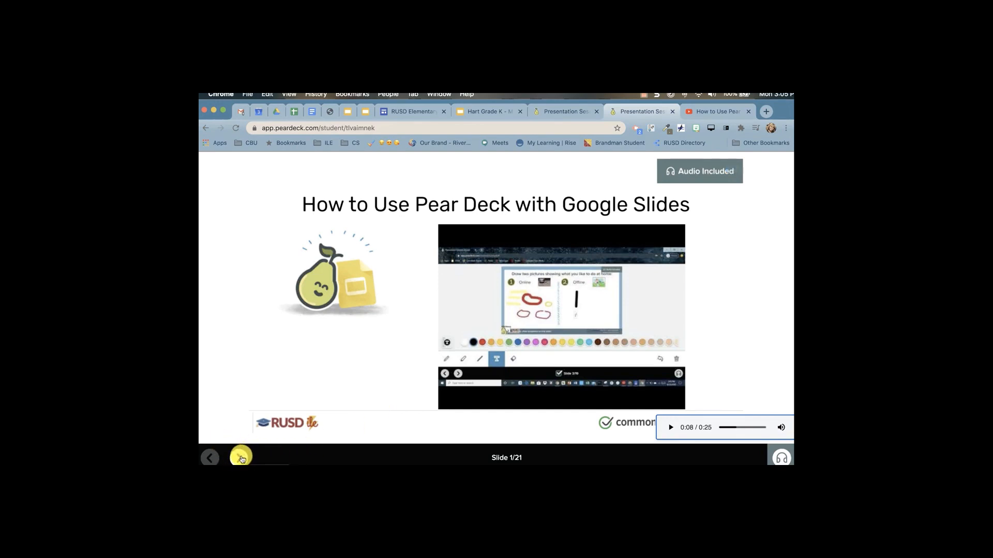
click(241, 457)
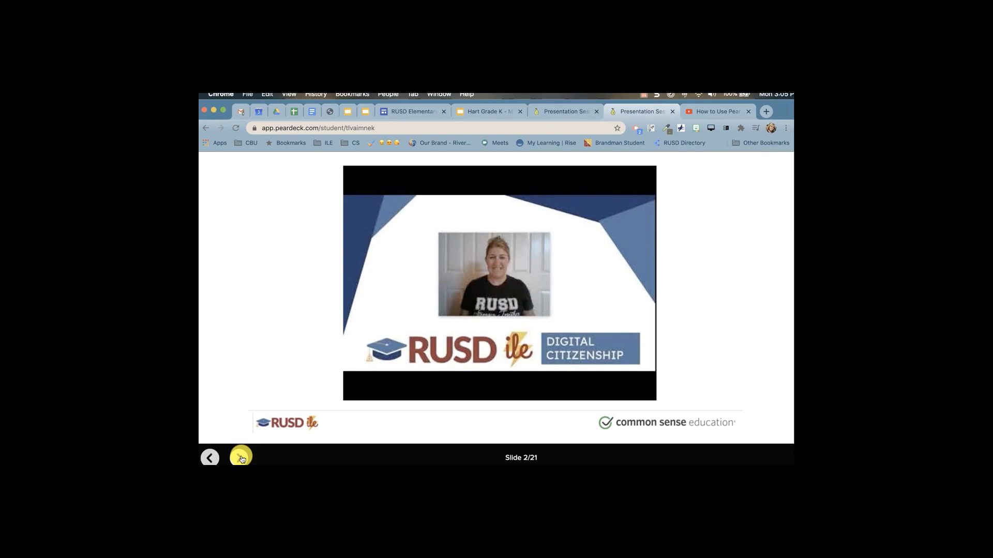
click(241, 458)
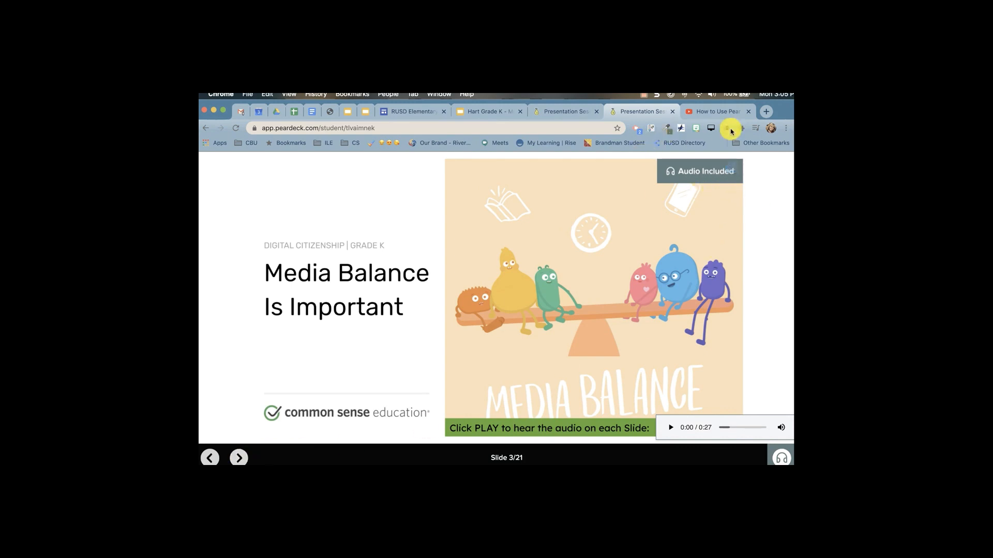
mouse_move(721, 204)
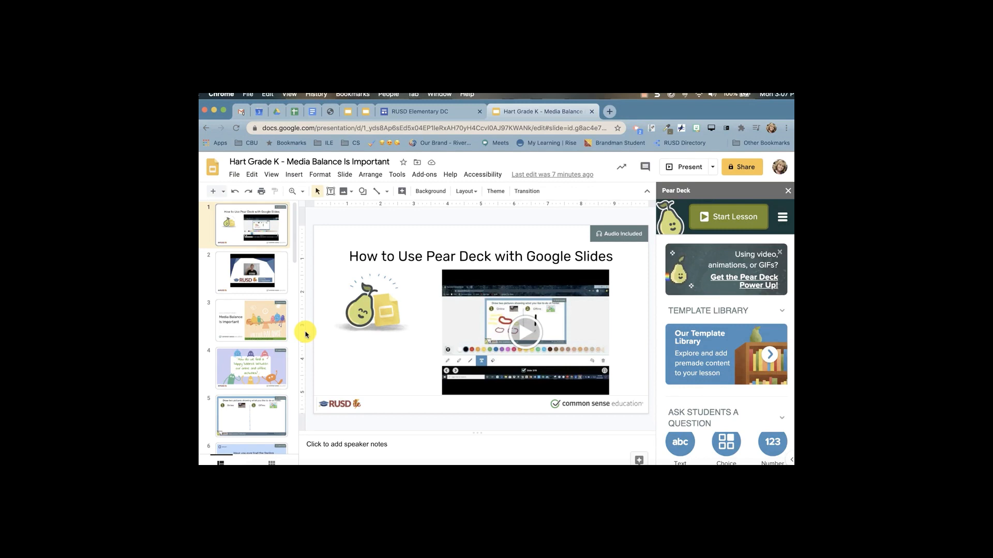
mouse_move(200, 224)
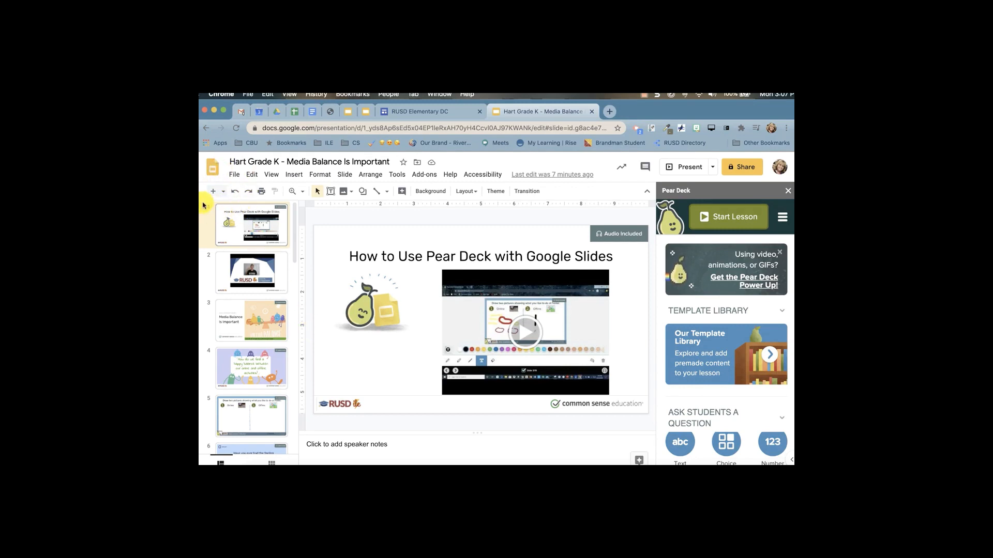
mouse_move(211, 213)
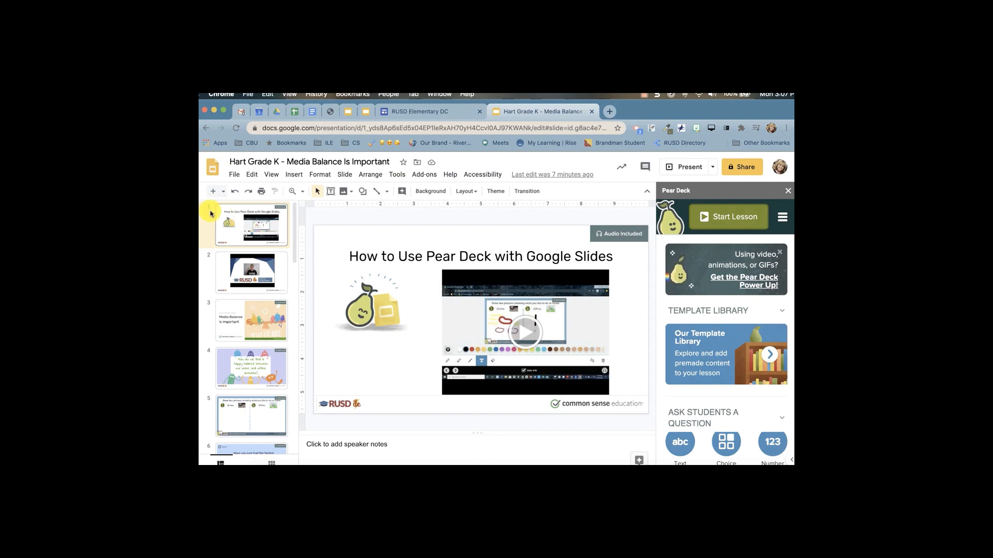